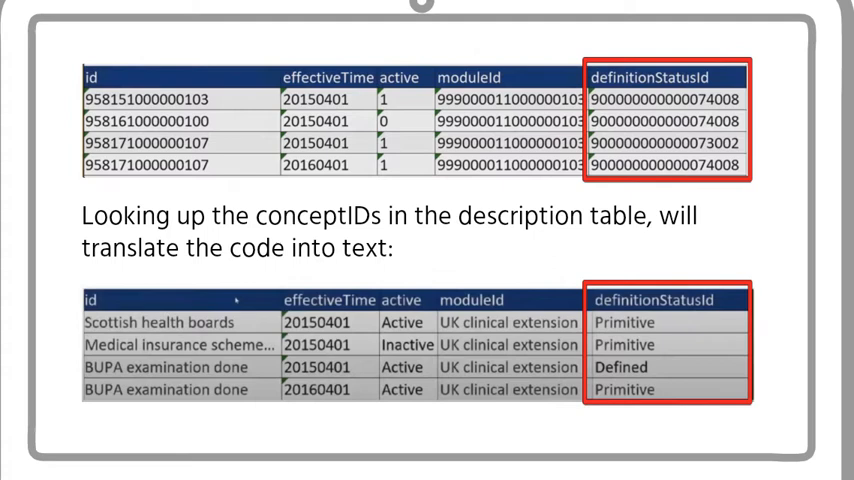
{"action": "scroll", "scroll_direction": "down", "scroll_amount": 3}
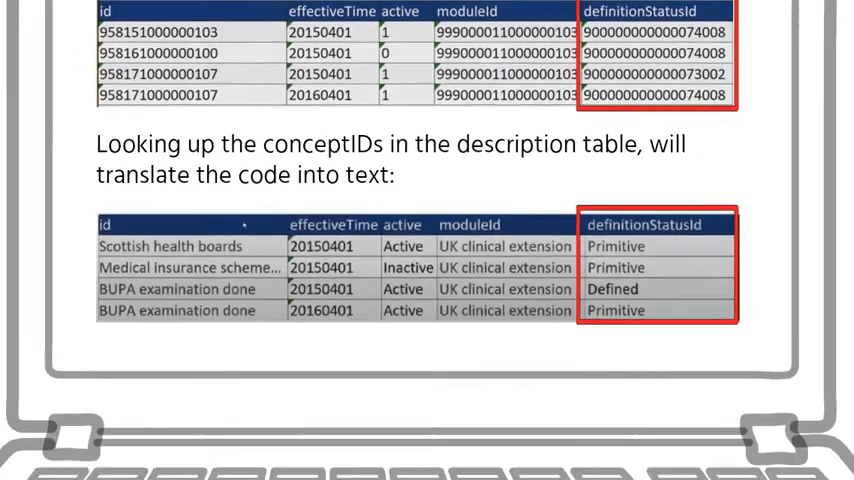